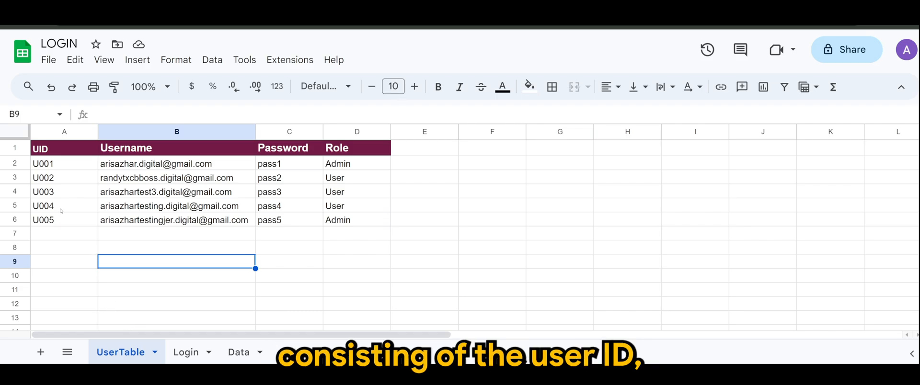
- Highlight the user table's fields and each user's Role entry while explaining them
drag(64, 147, 64, 206)
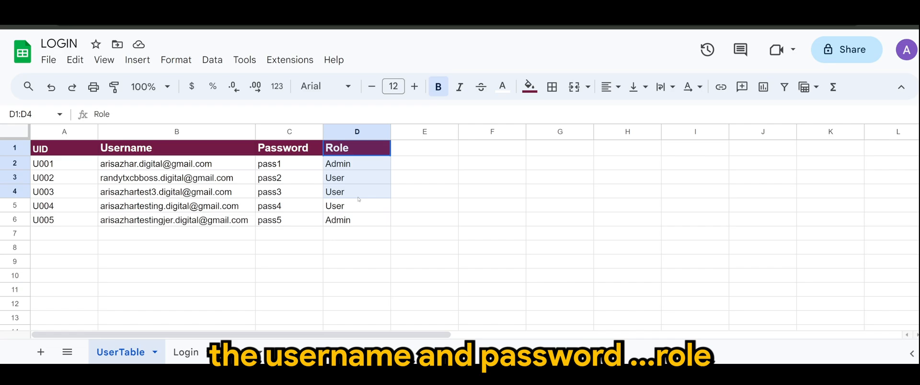
drag(357, 148, 356, 219)
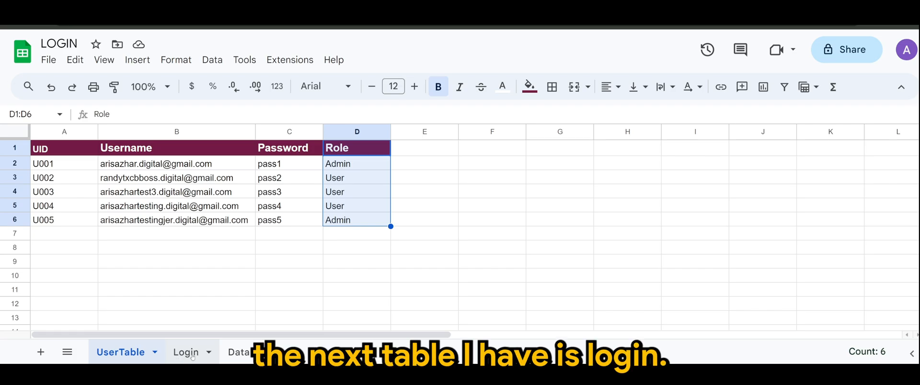
- Switch to the Login sheet and highlight its empty Timestamp column cells
click(185, 352)
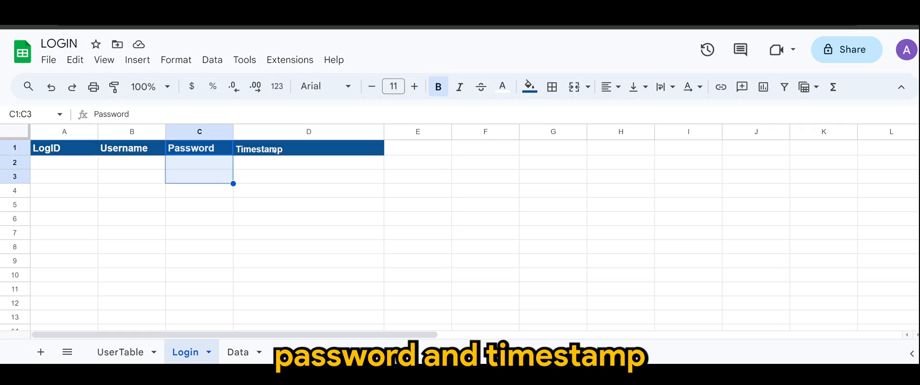
click(309, 233)
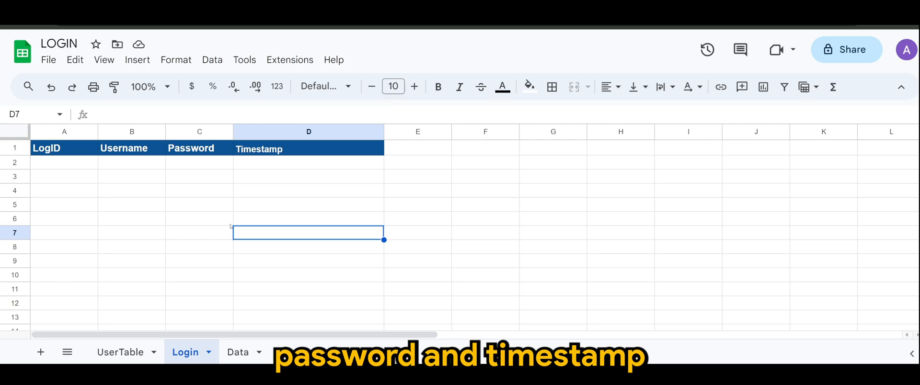
drag(307, 148, 307, 275)
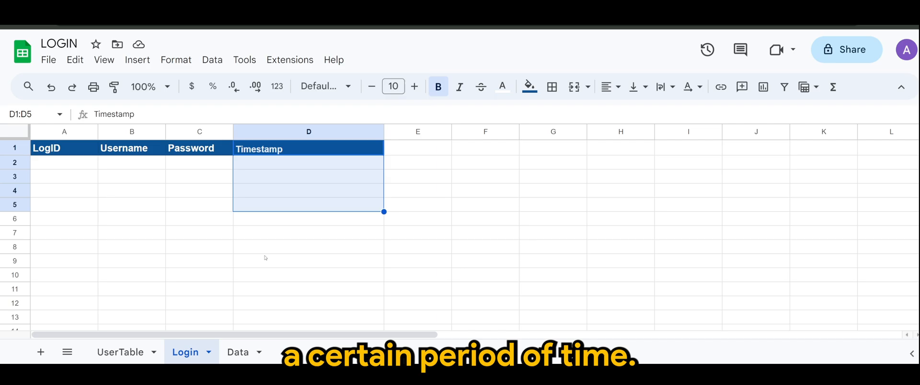
mouse_move(210, 220)
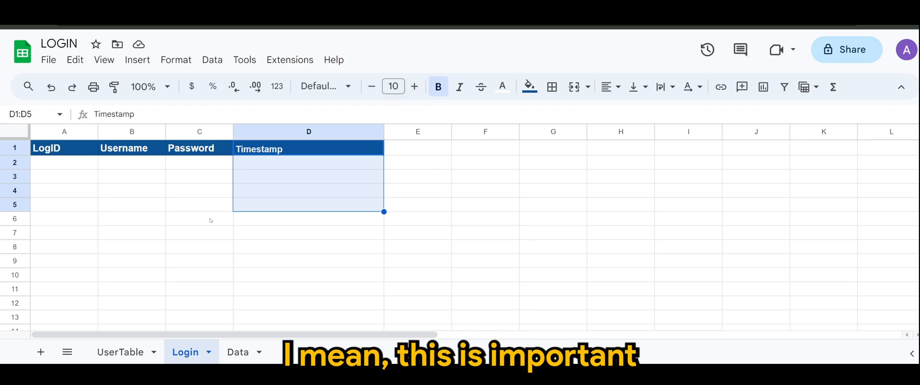
mouse_move(253, 224)
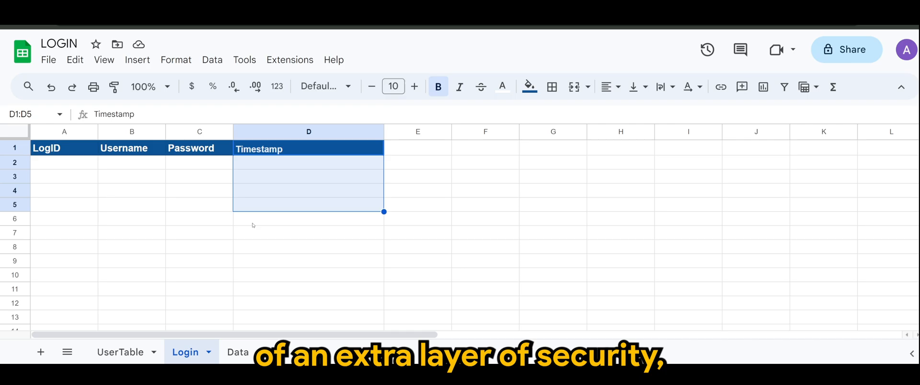
mouse_move(247, 282)
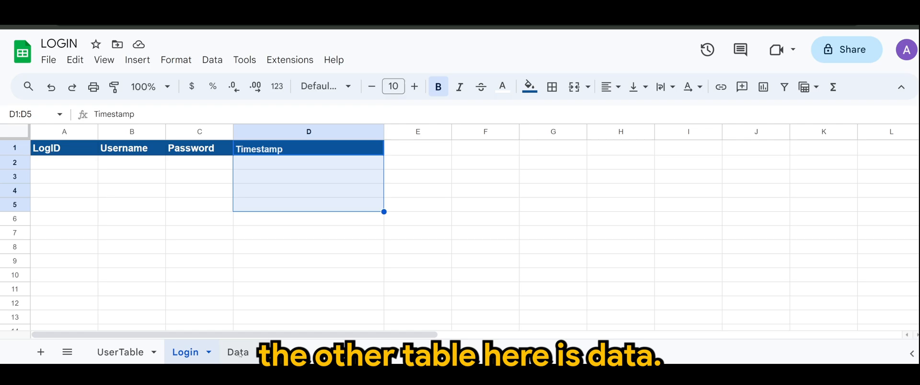
- Switch to the Data sheet, review its five pending tasks, then return to the first sheet tab
click(238, 353)
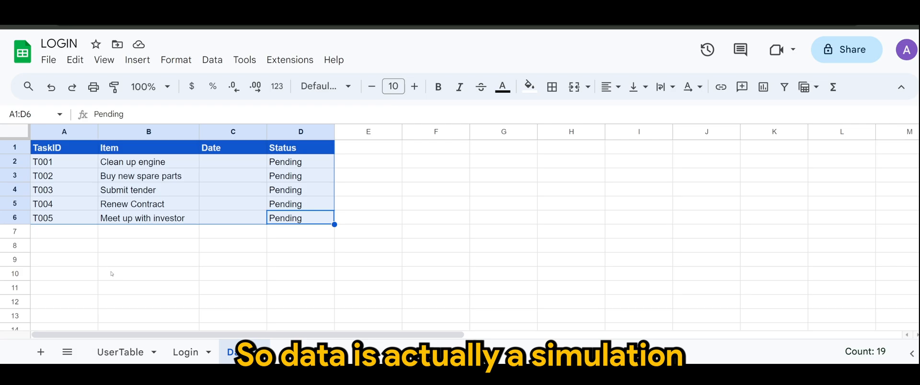
click(147, 274)
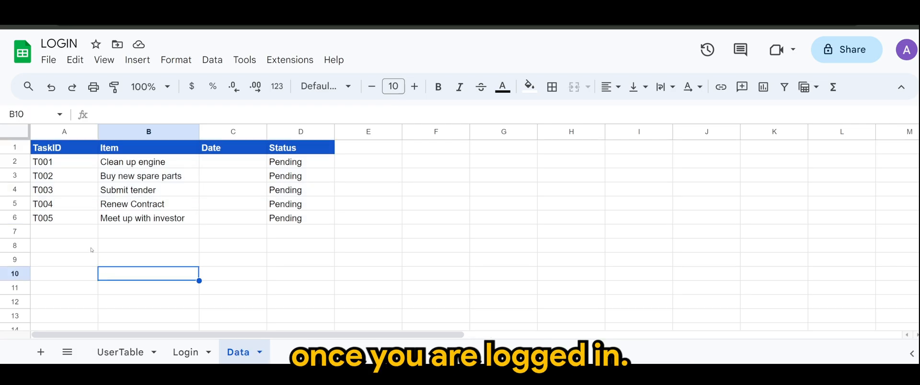
mouse_move(310, 230)
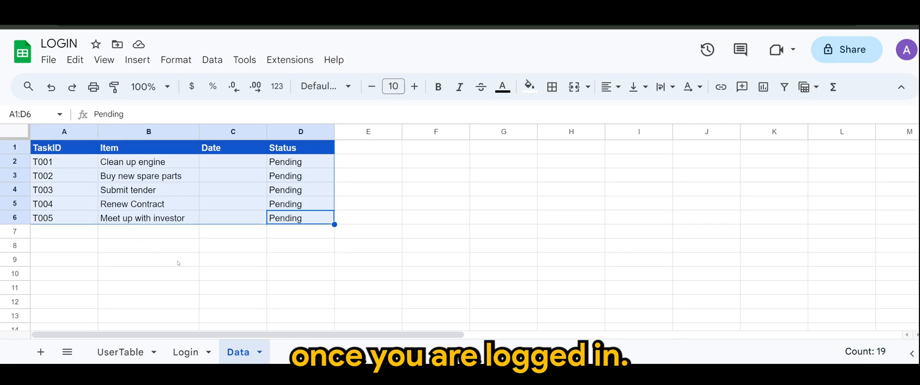
click(148, 259)
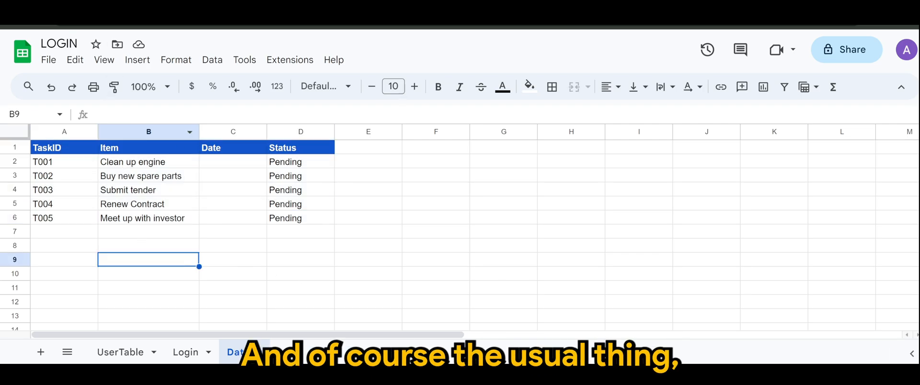
click(121, 352)
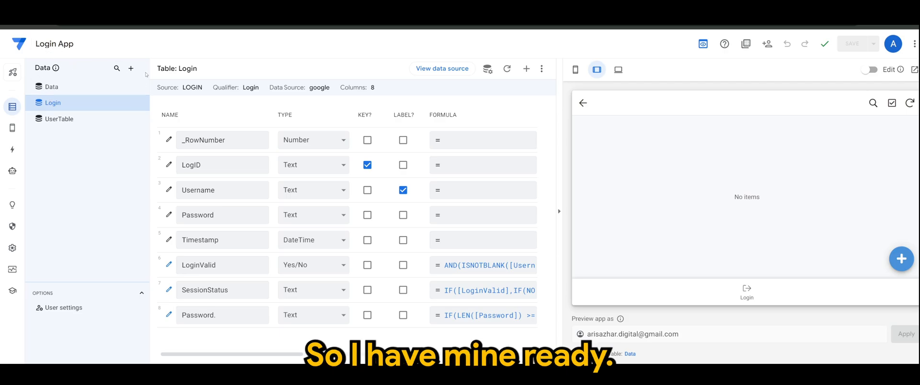
mouse_move(66, 152)
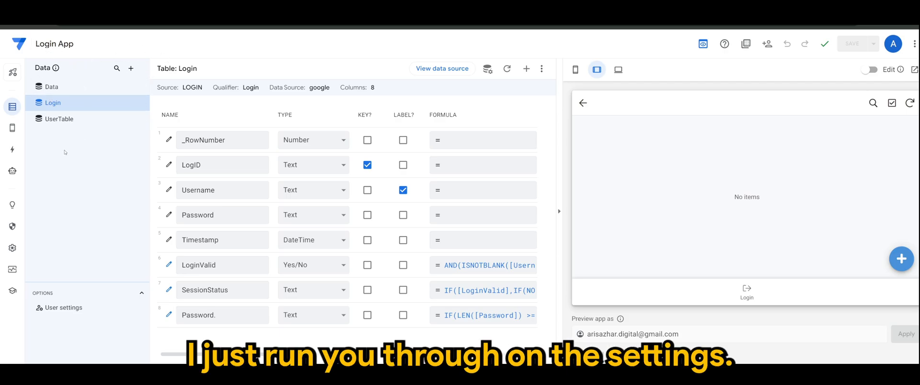
mouse_move(78, 131)
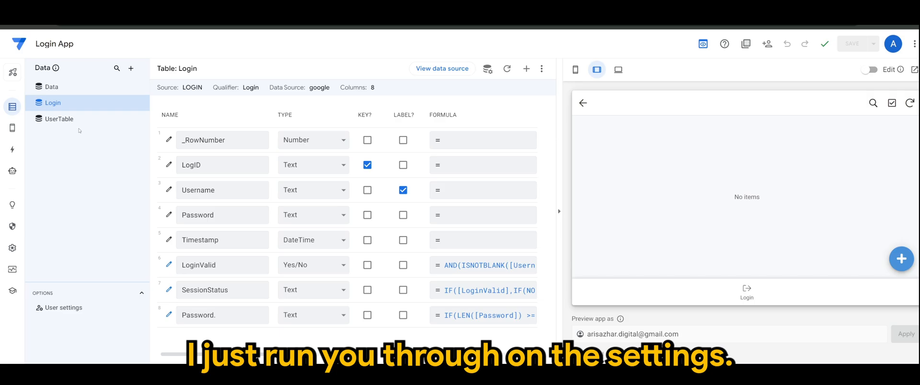
click(59, 119)
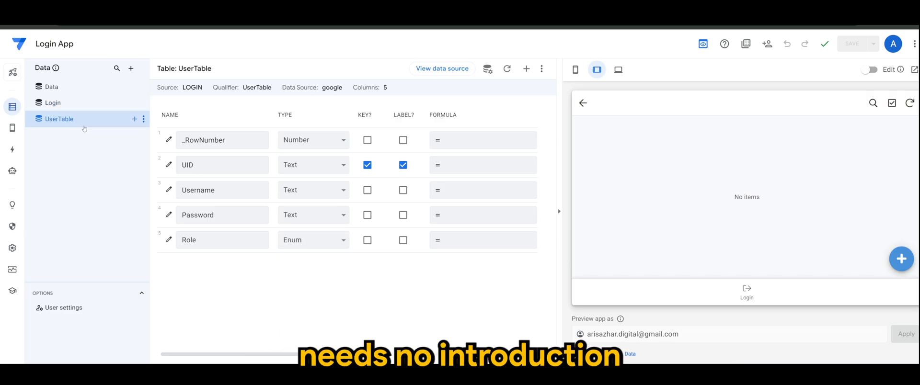
click(221, 165)
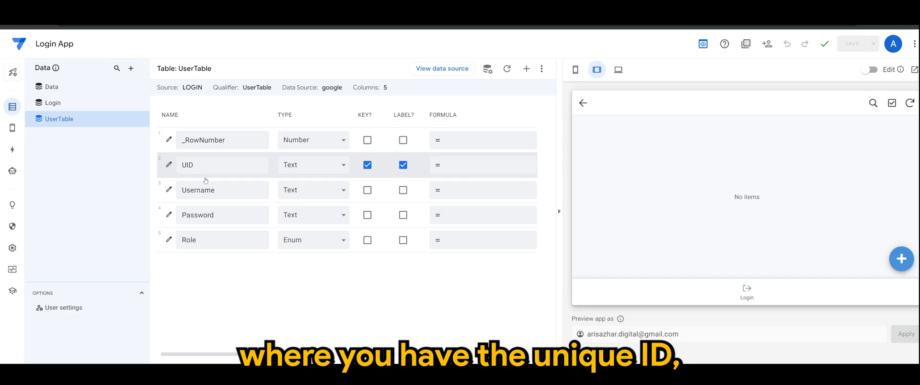
click(222, 215)
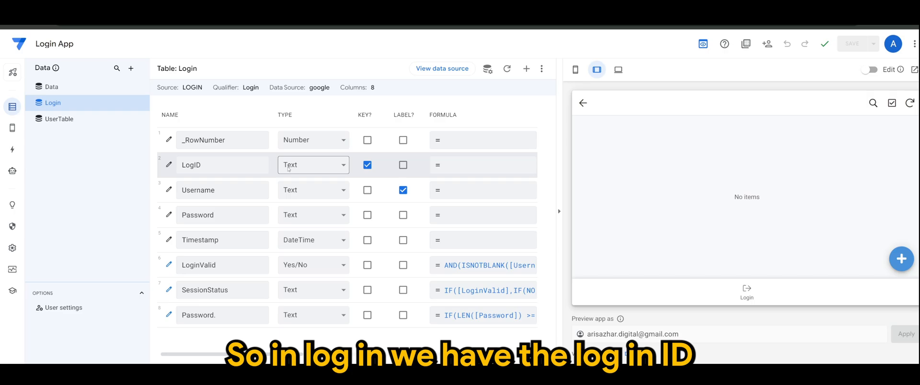
click(169, 164)
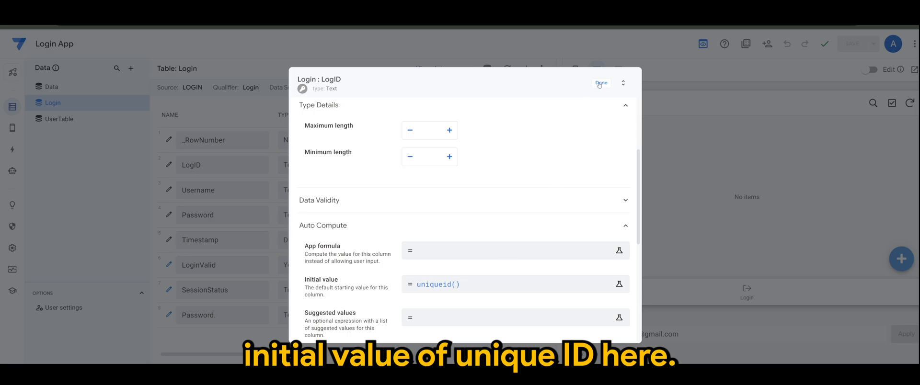
click(600, 83)
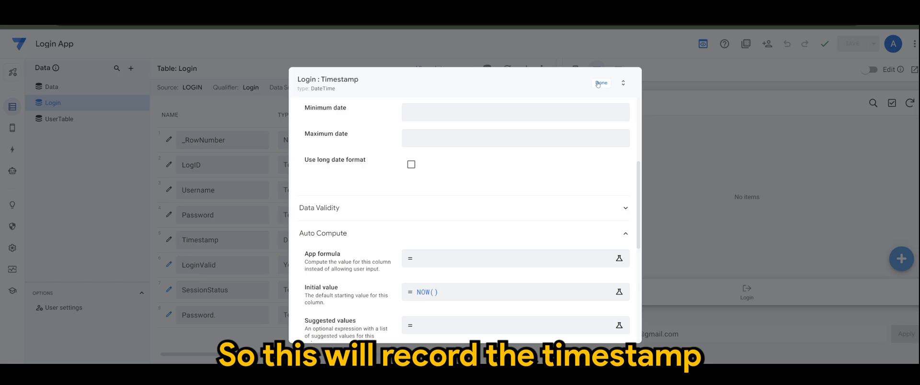
click(601, 82)
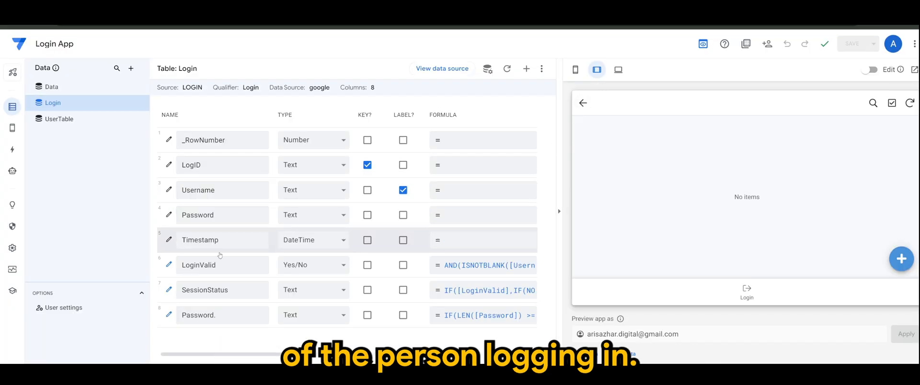
click(221, 265)
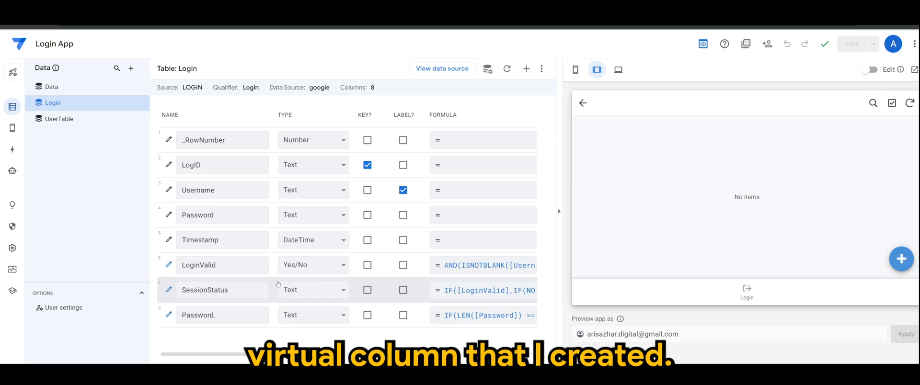
click(222, 289)
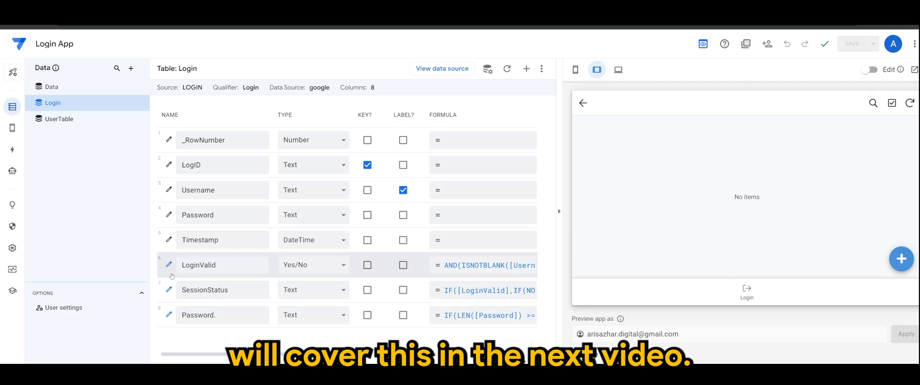
click(222, 265)
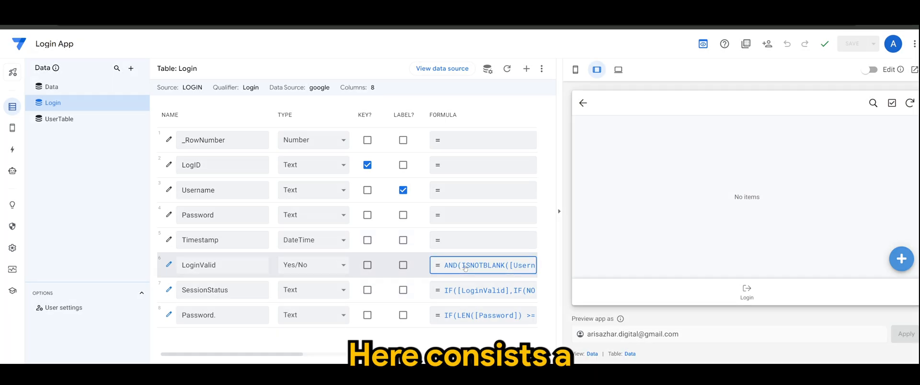
click(482, 265)
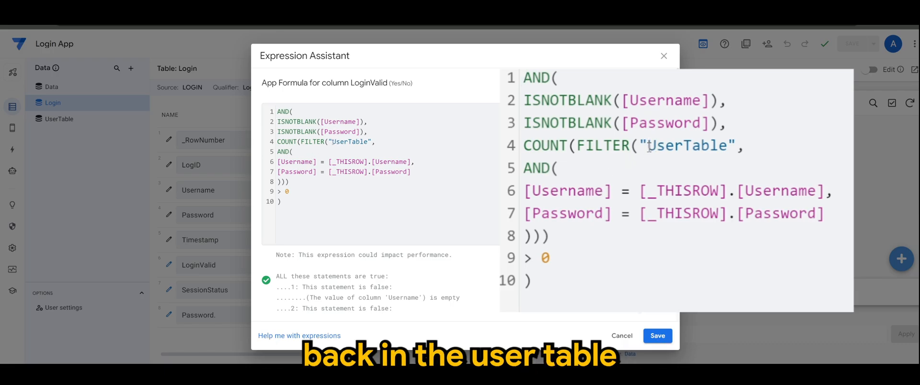
double_click(687, 146)
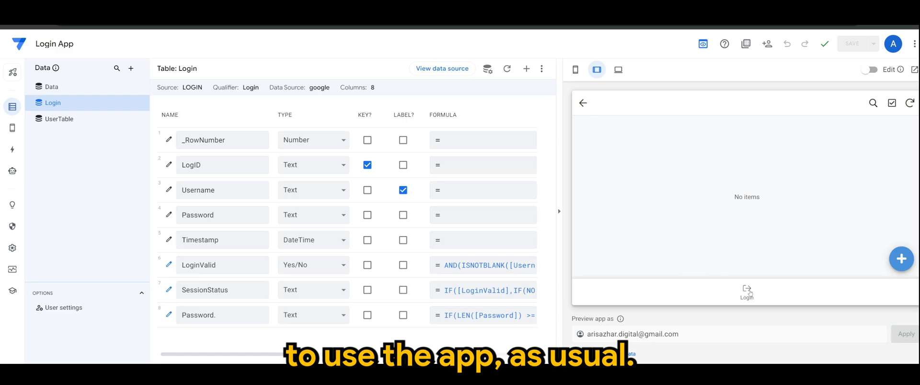
click(223, 215)
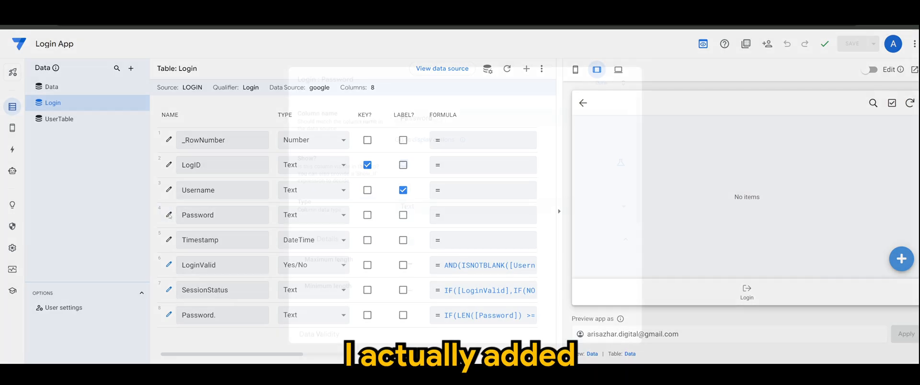
- View the Password column's Data Validity and its Valid If formula in the Expression Assistant
click(168, 214)
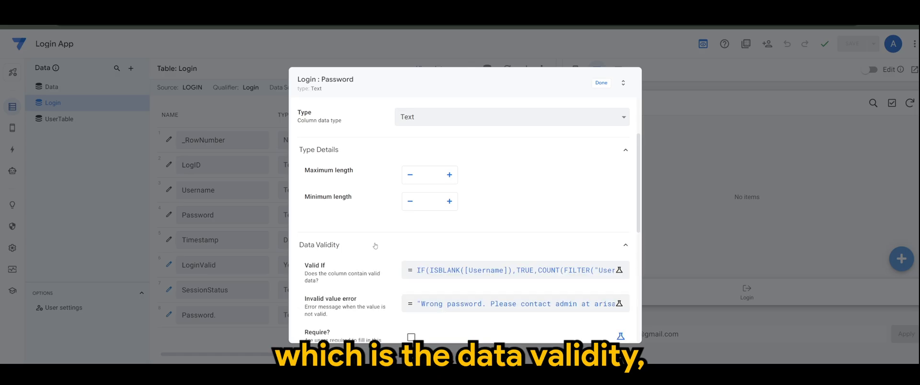
scroll(down, 3)
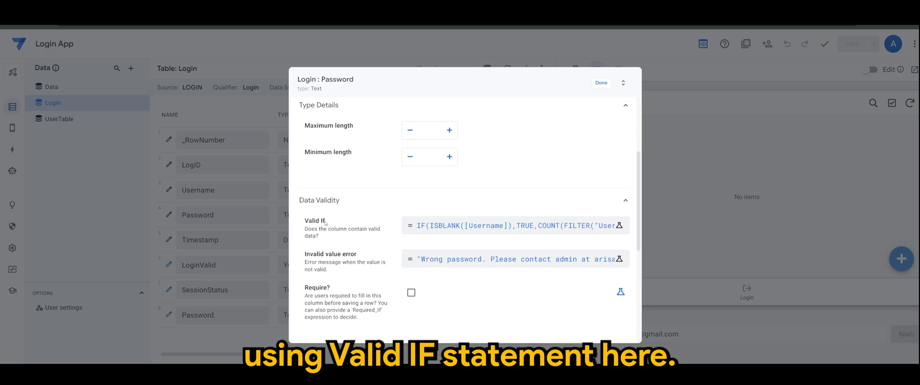
click(619, 225)
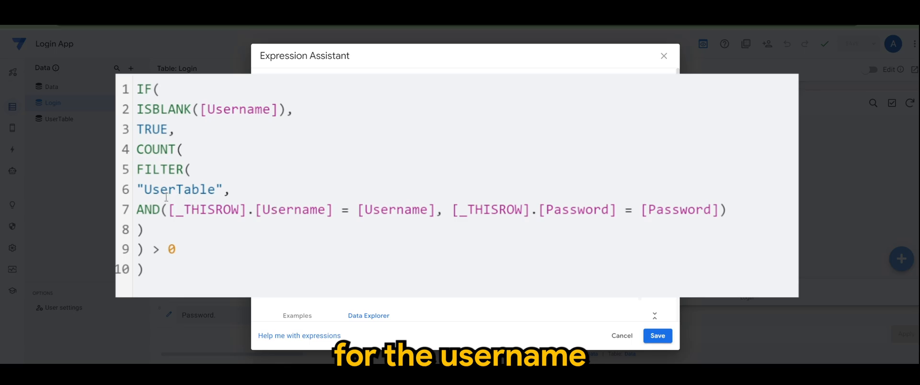
- Highlight the username comparison against UserTable in the formula, then cancel without changes
double_click(179, 189)
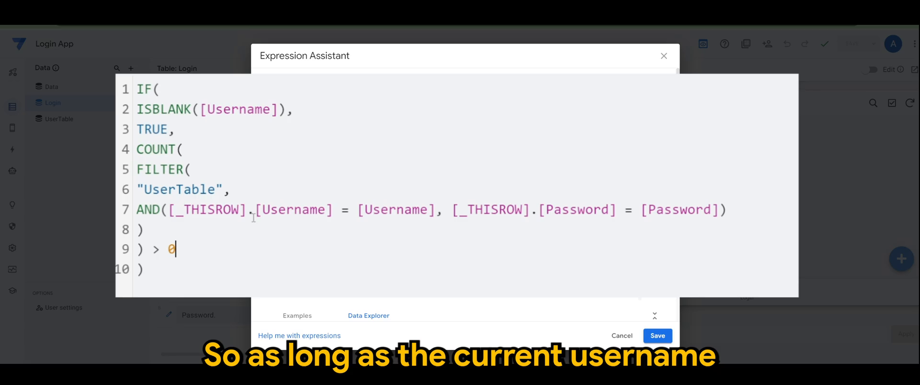
drag(358, 210, 481, 210)
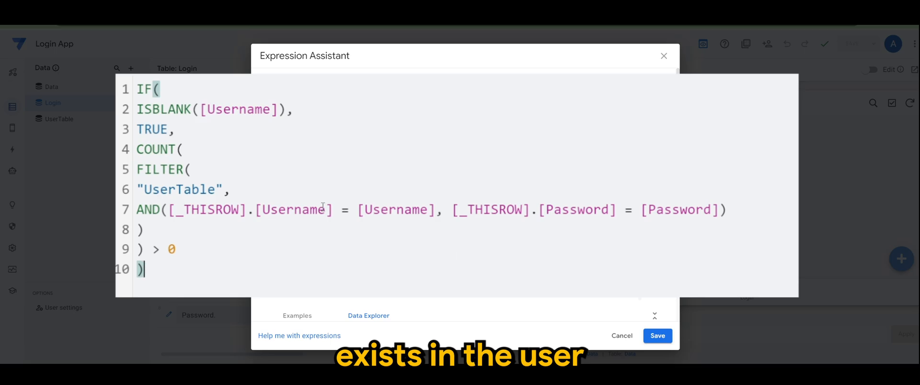
double_click(393, 210)
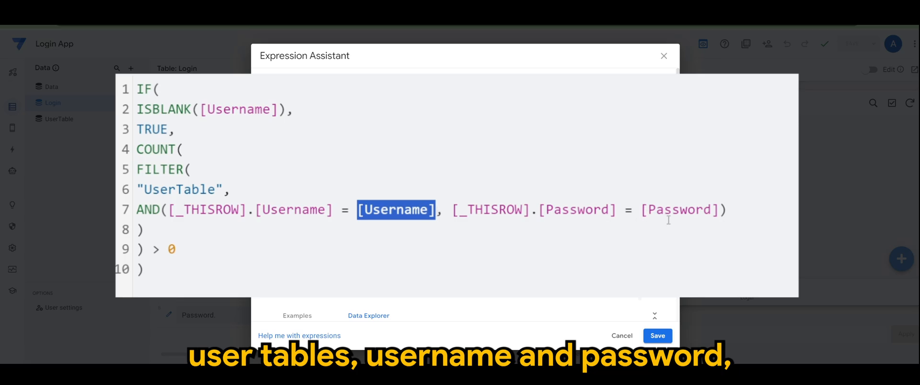
click(656, 335)
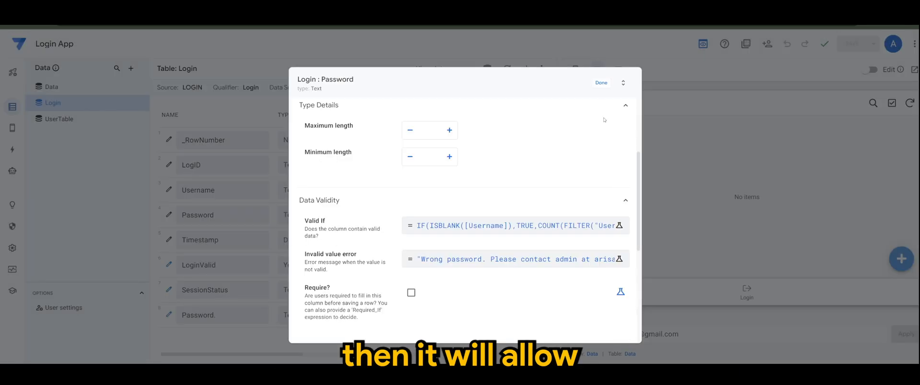
- Finish the Password column and enter a wrong password 'sdfsdf' in the preview login form
click(600, 82)
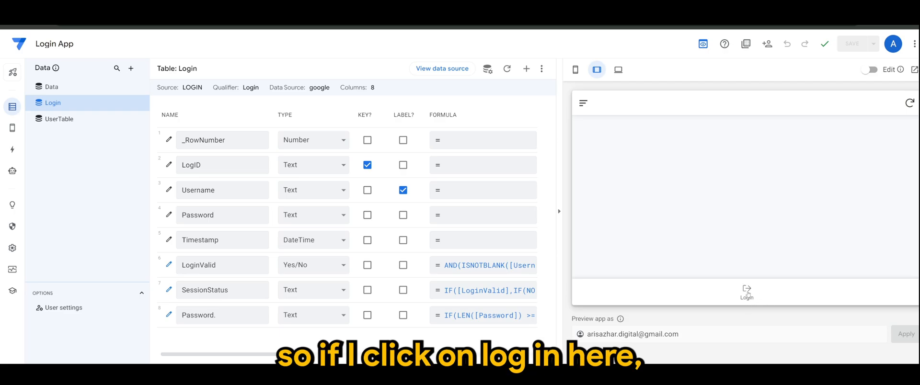
click(747, 293)
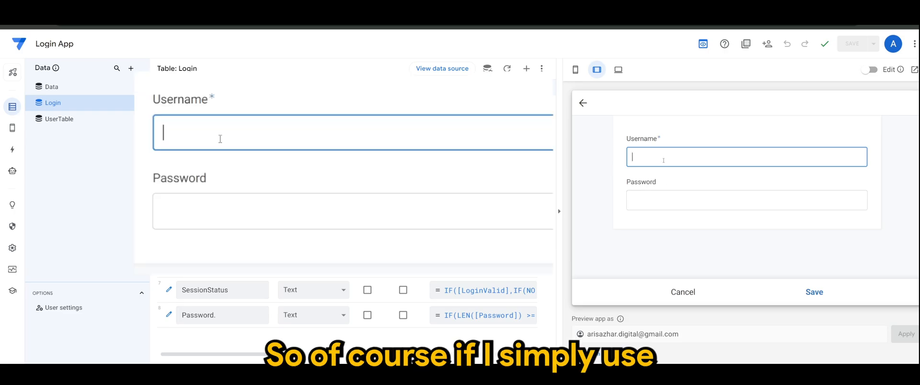
text(sdfsdf)
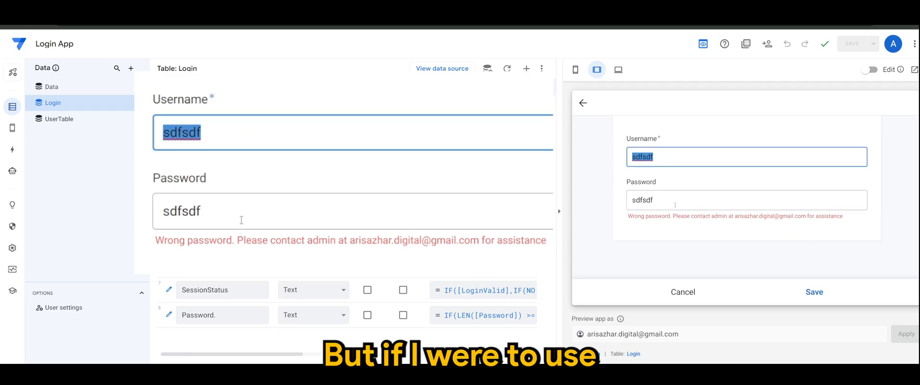
text(arisazh)
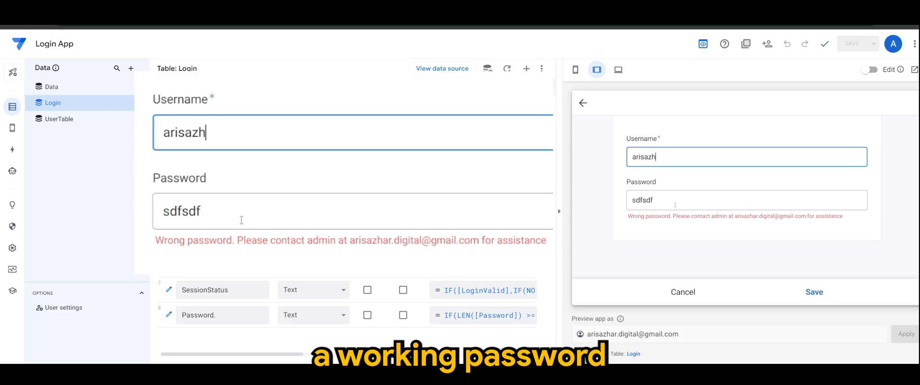
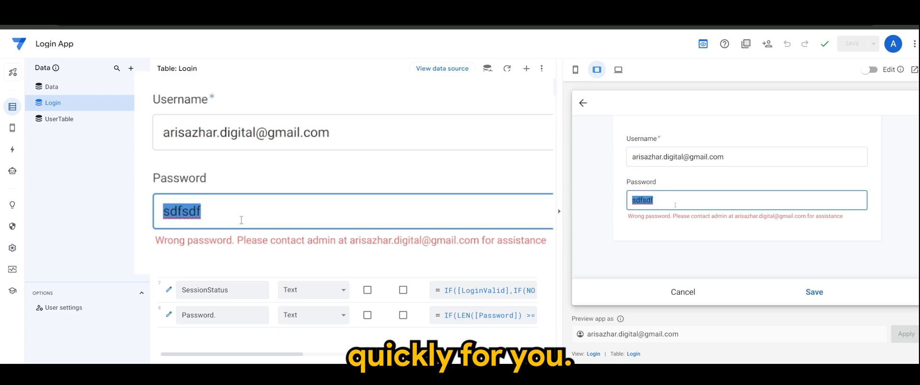
text(pass1)
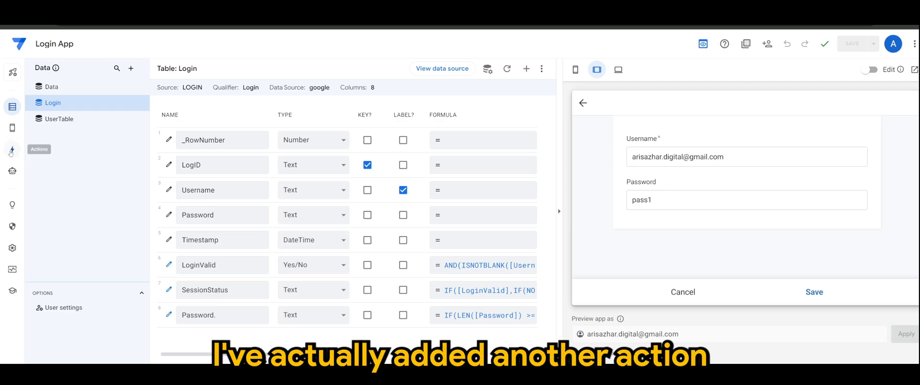
- Review the Success action's confirmation message in Actions, then go to the app's Views
click(11, 149)
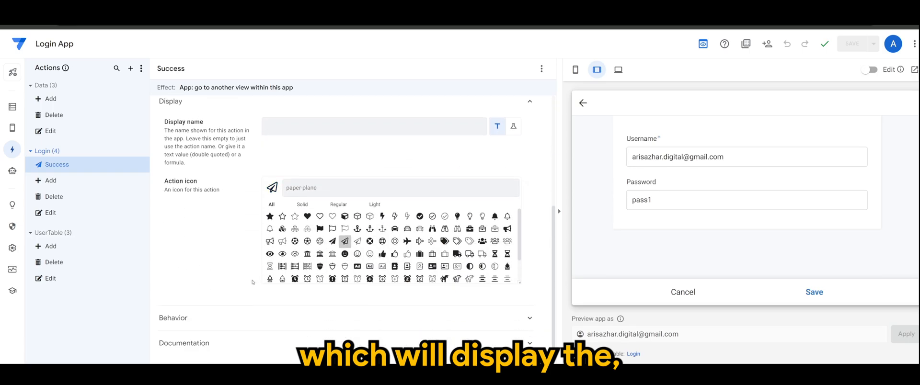
scroll(down, 3)
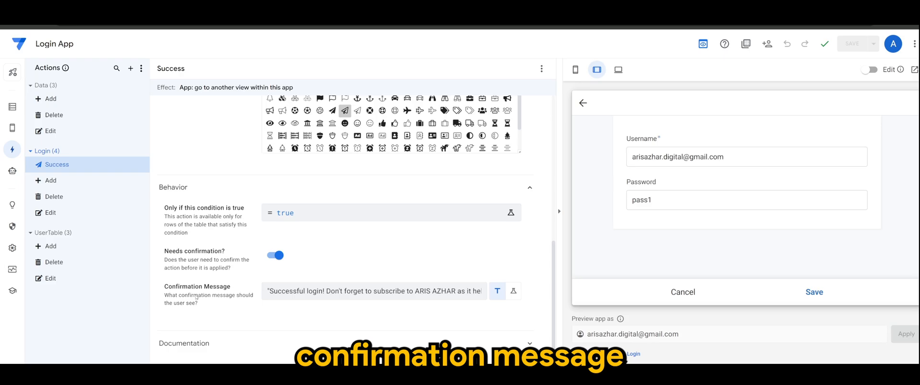
click(374, 292)
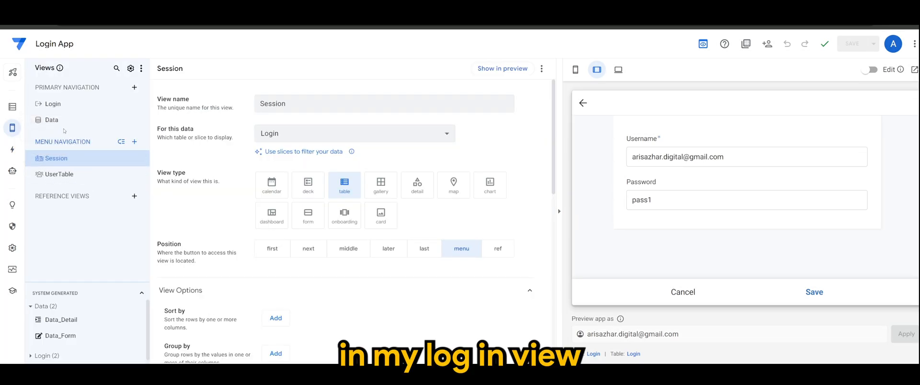
- Show the Login view's Display and Behavior settings with Form Saved event running Success
click(51, 104)
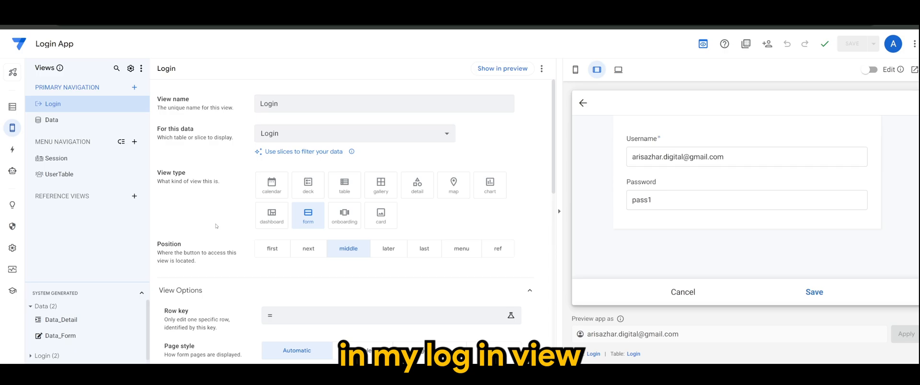
scroll(down, 3)
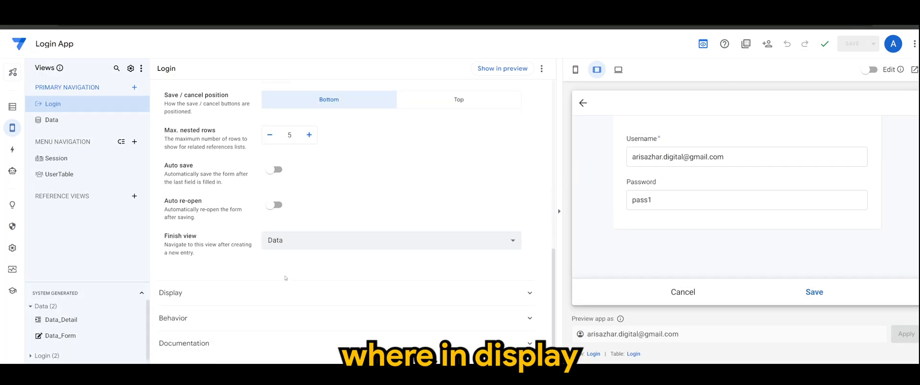
mouse_move(289, 298)
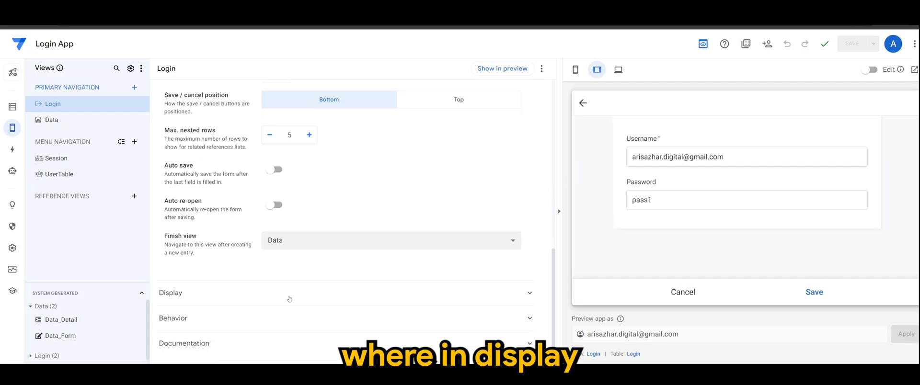
click(345, 292)
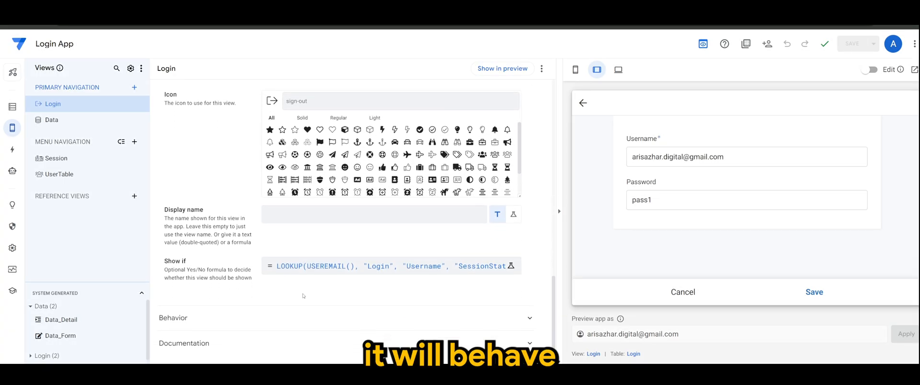
scroll(down, 3)
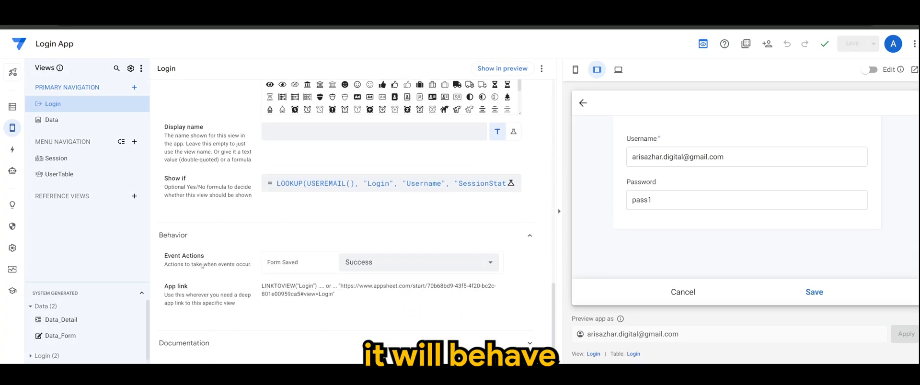
mouse_move(204, 270)
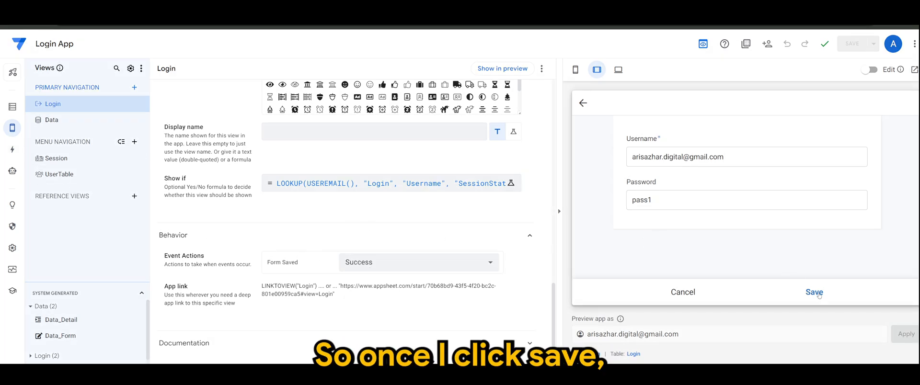
- Save the login form, accept the Success confirmation, and scroll the Data view of tasks T001–T005
click(814, 293)
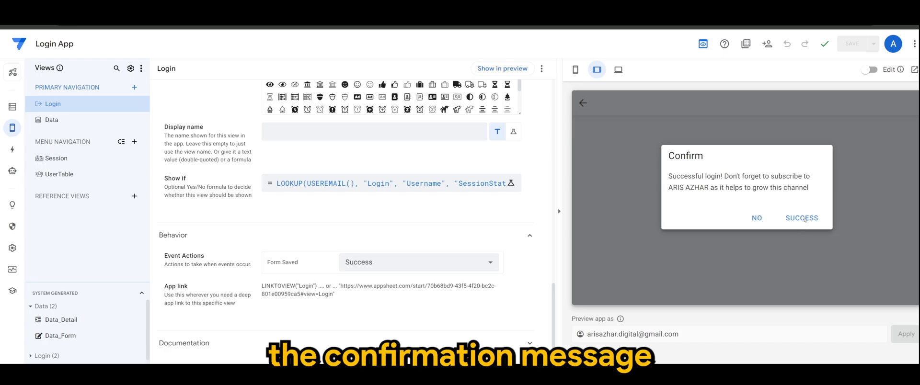
click(801, 219)
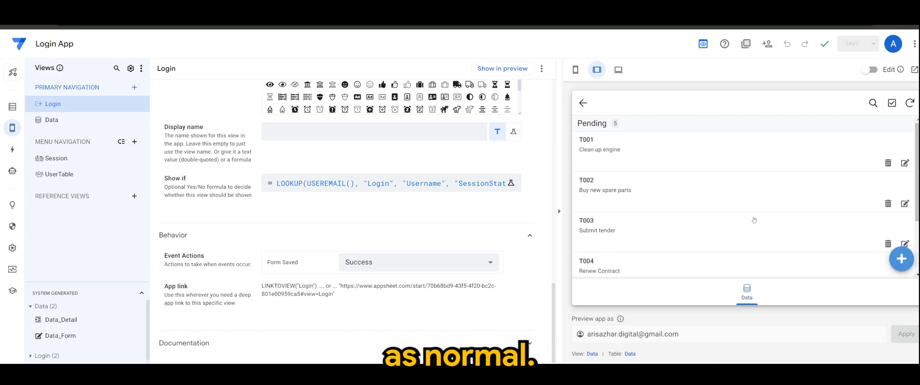
scroll(down, 3)
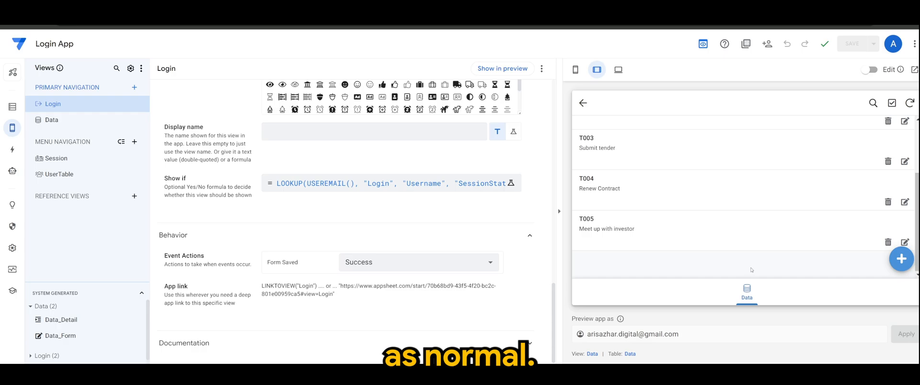